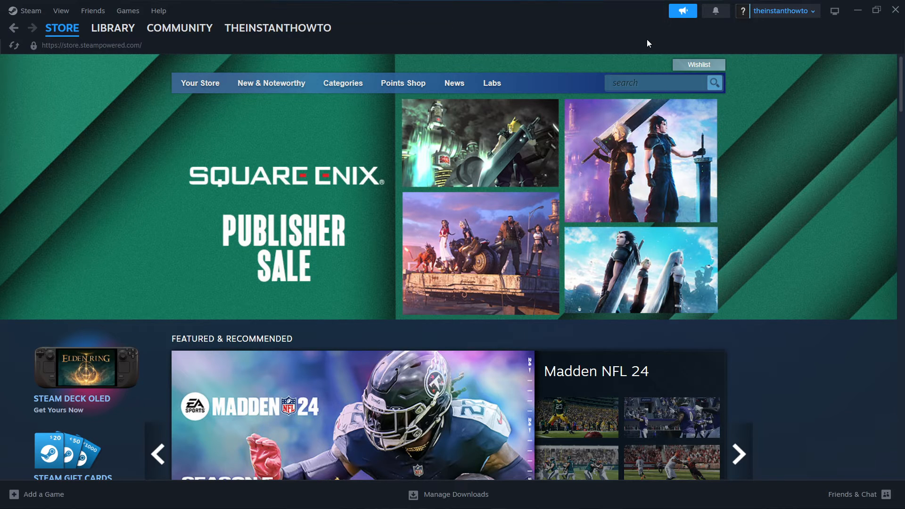
# Search Google for "steam" in Chrome and go to store.steampowered.com via the Welcome to Steam result
pyautogui.click(180, 27)
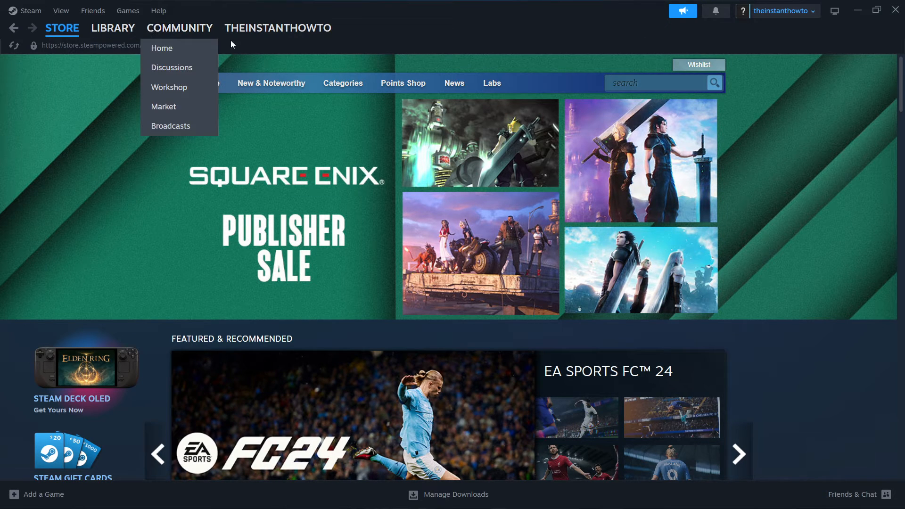
pyautogui.click(495, 39)
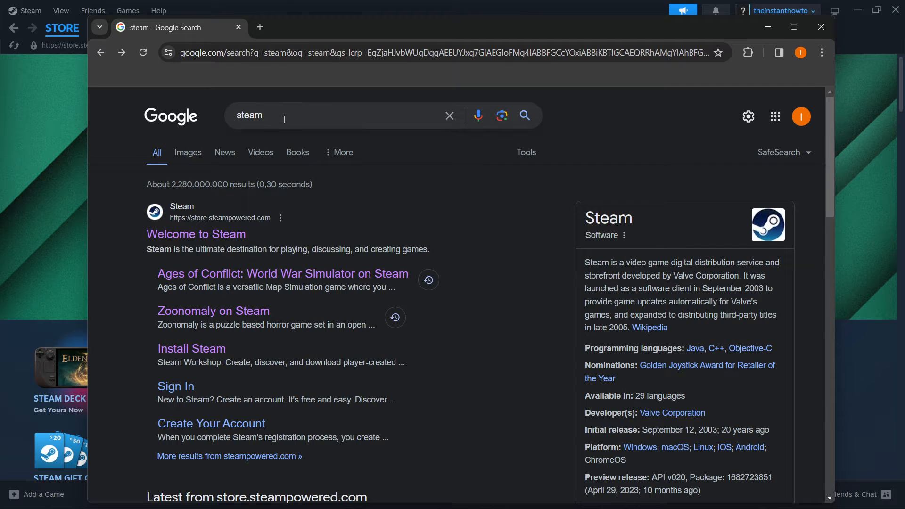
pyautogui.moveTo(193, 209)
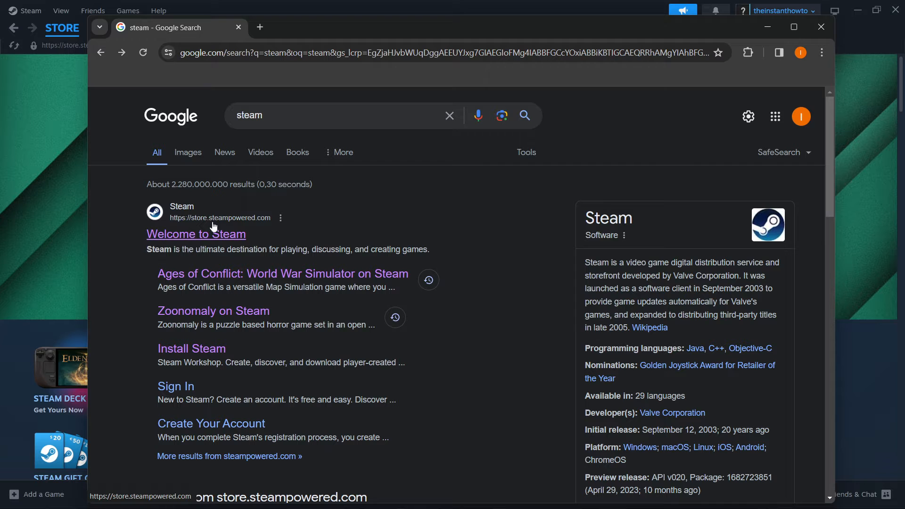
pyautogui.click(196, 234)
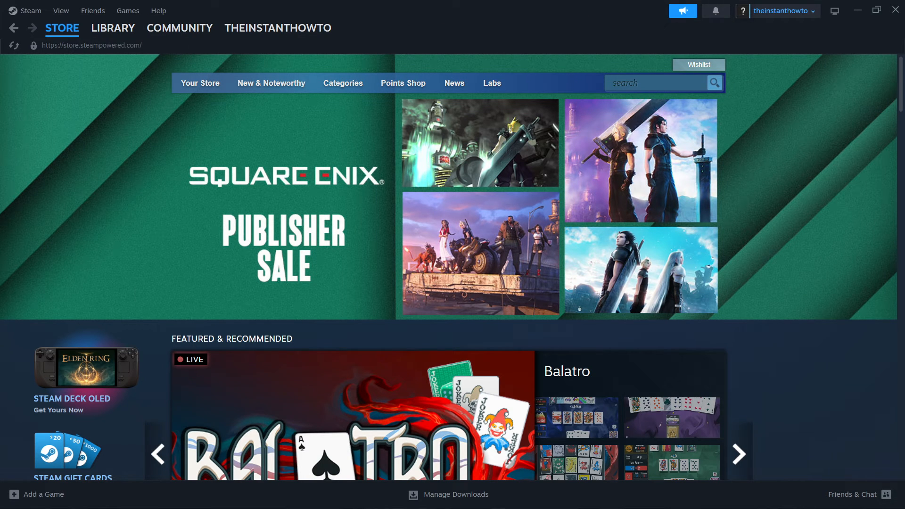
pyautogui.moveTo(780, 10)
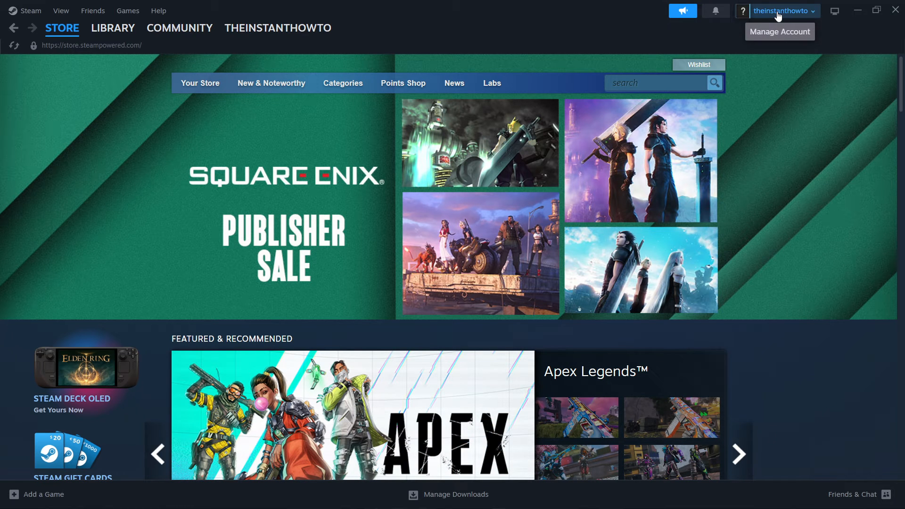
# Search the Steam store for "it takes two", correcting the typo, and pick the It Takes Two suggestion
pyautogui.click(62, 27)
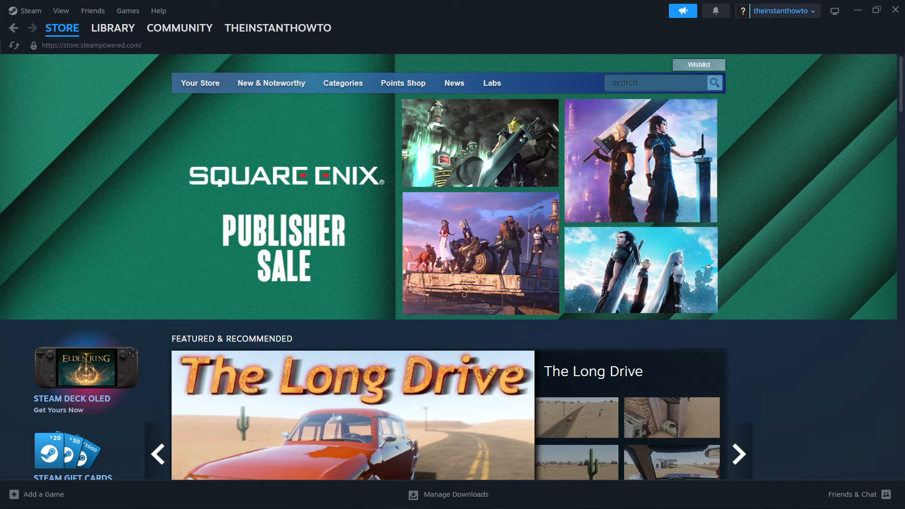
pyautogui.click(656, 83)
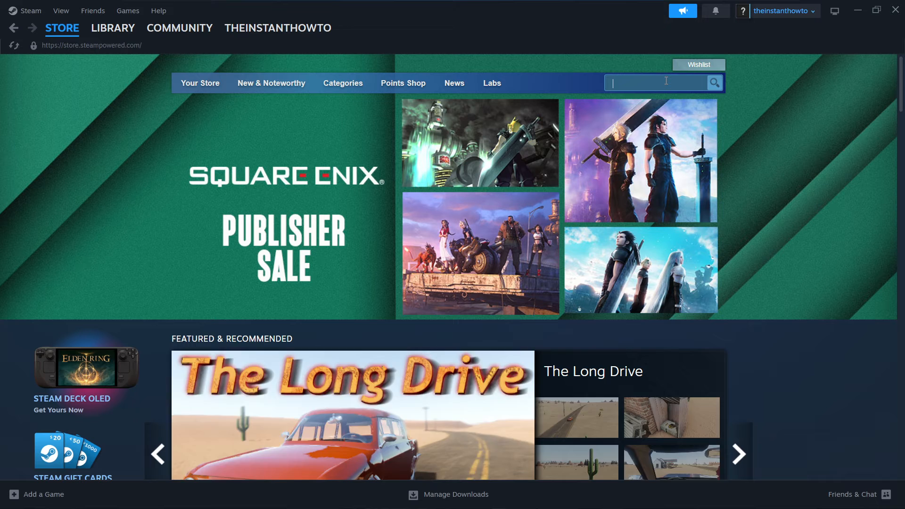
pyautogui.write('it ttake')
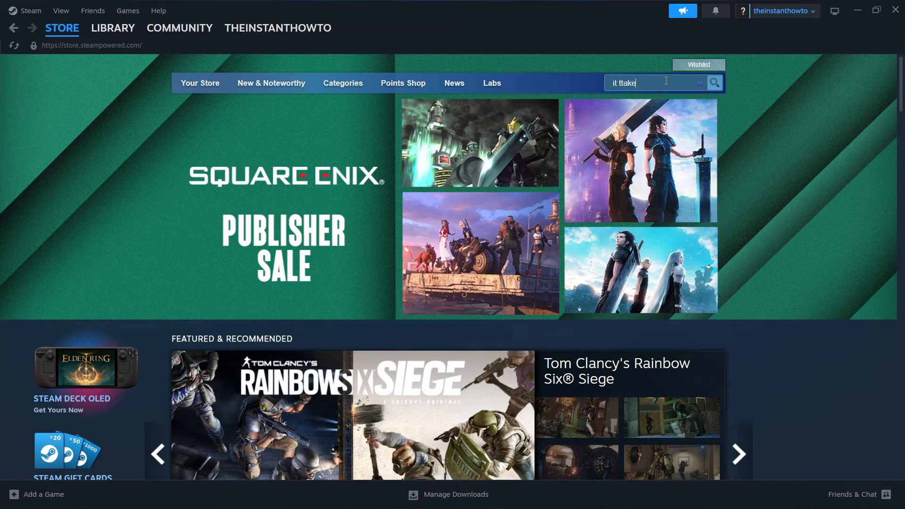
pyautogui.press('Backspace')
pyautogui.write('s two')
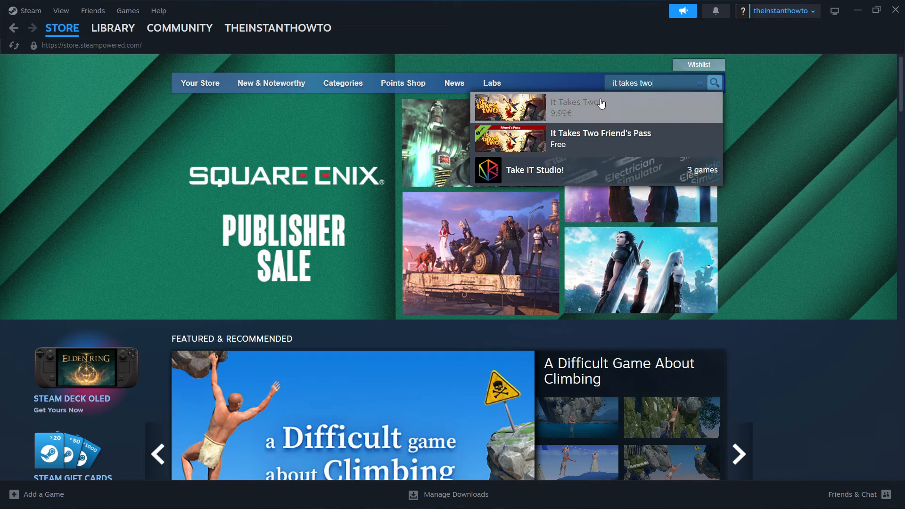
pyautogui.click(574, 107)
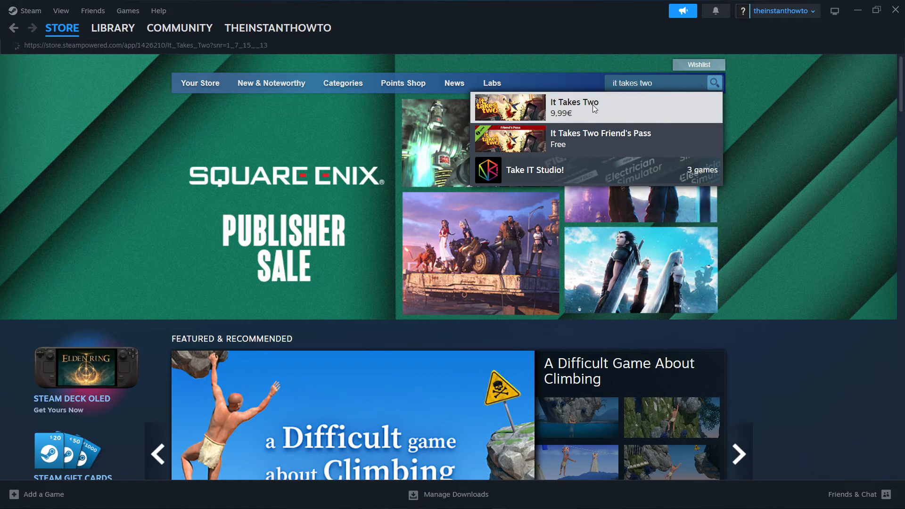
# Bring the Buy It Takes Two section with its 9,99€ offer into view on the game's store page
pyautogui.click(574, 107)
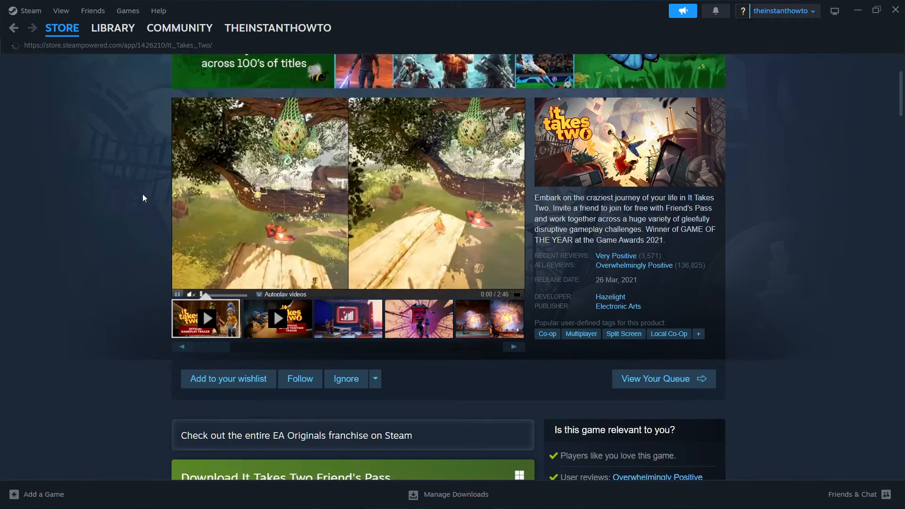
pyautogui.scroll(-3)
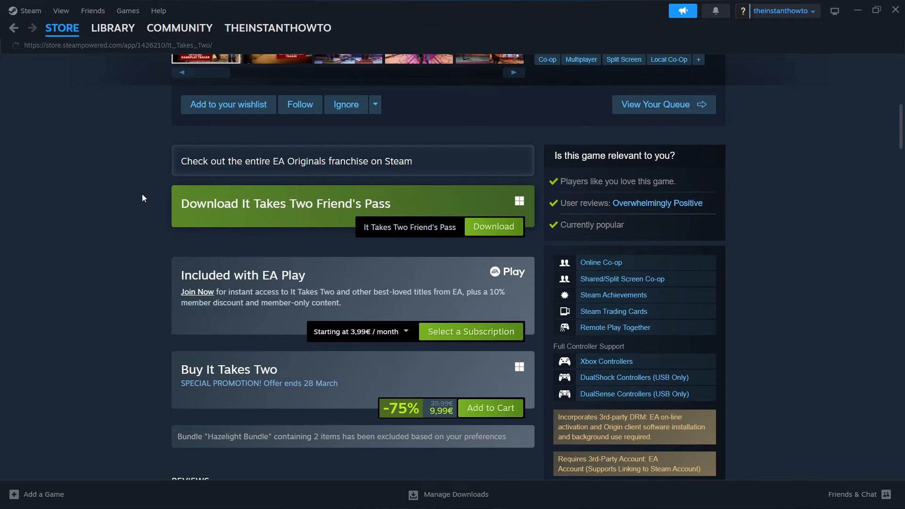
pyautogui.scroll(-3)
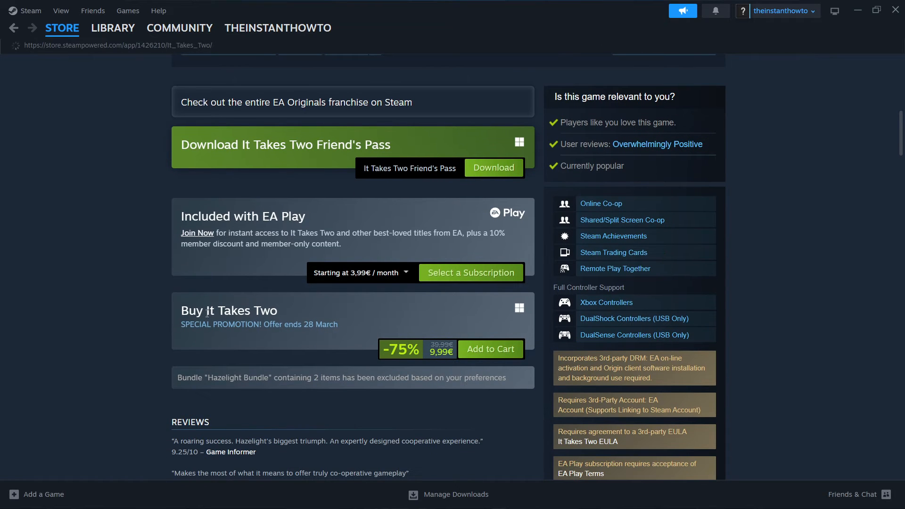
pyautogui.moveTo(490, 349)
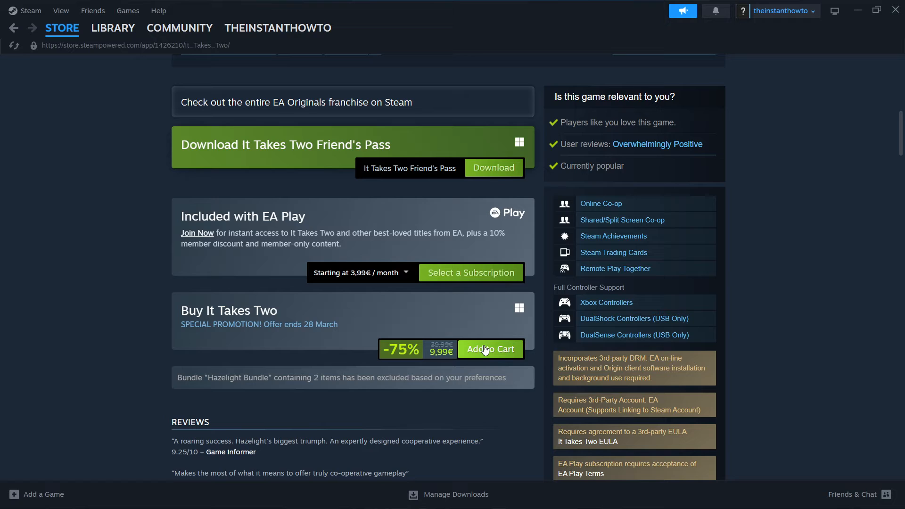
pyautogui.moveTo(470, 271)
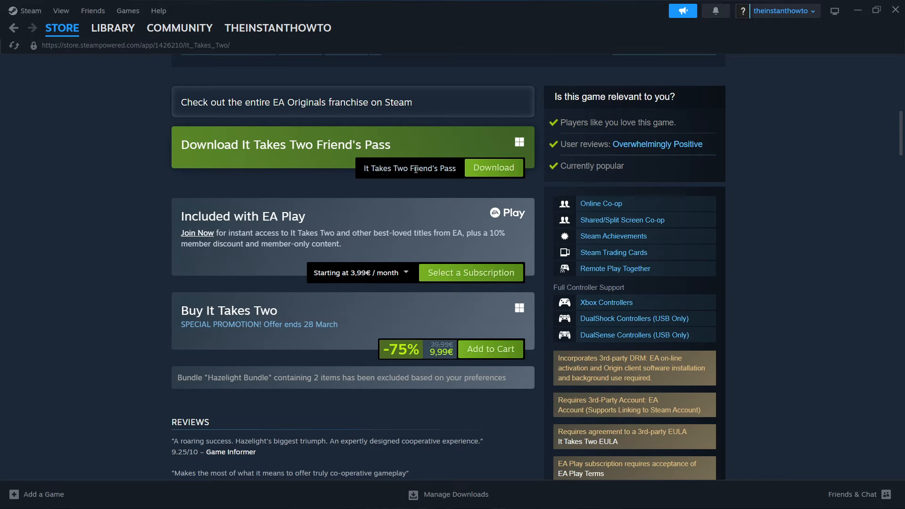
pyautogui.moveTo(432, 152)
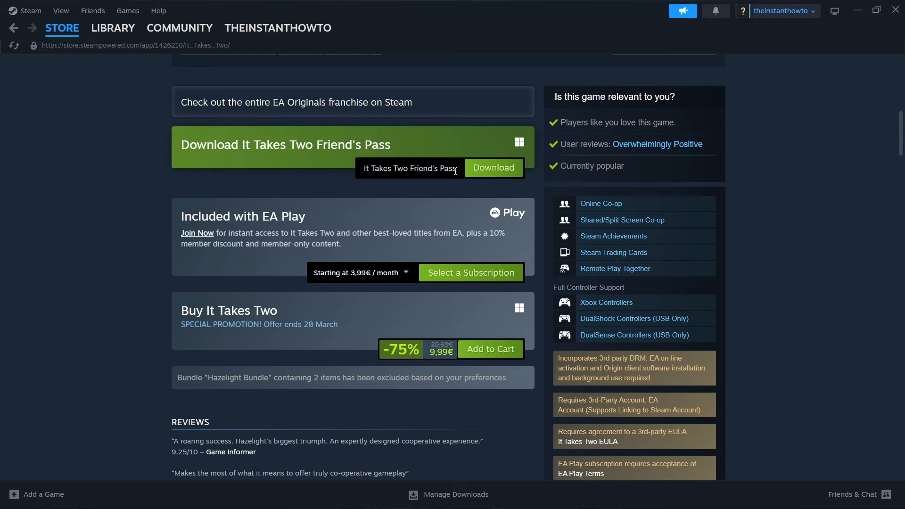
pyautogui.moveTo(436, 147)
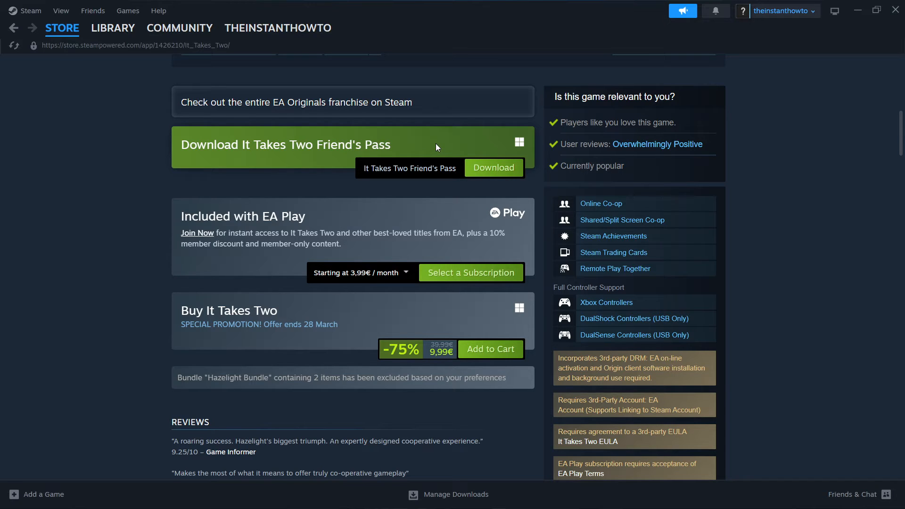
pyautogui.moveTo(446, 202)
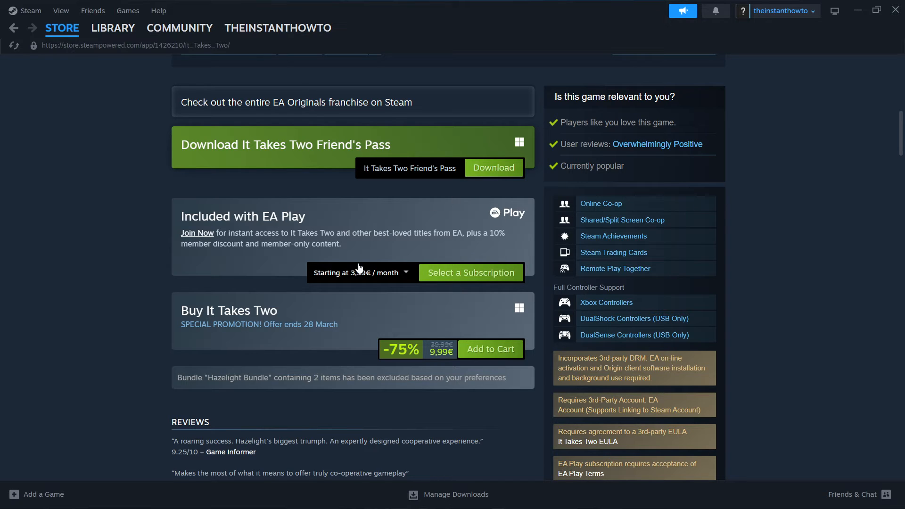
pyautogui.moveTo(275, 325)
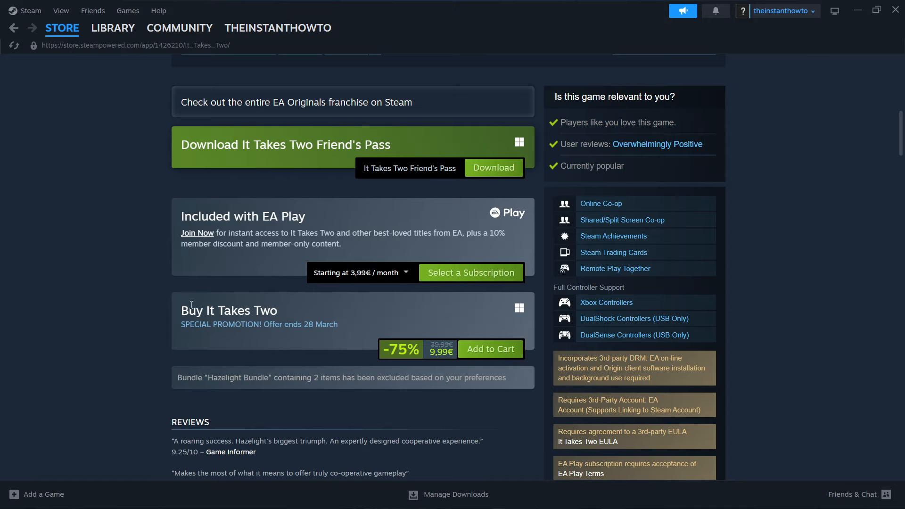
pyautogui.moveTo(490, 348)
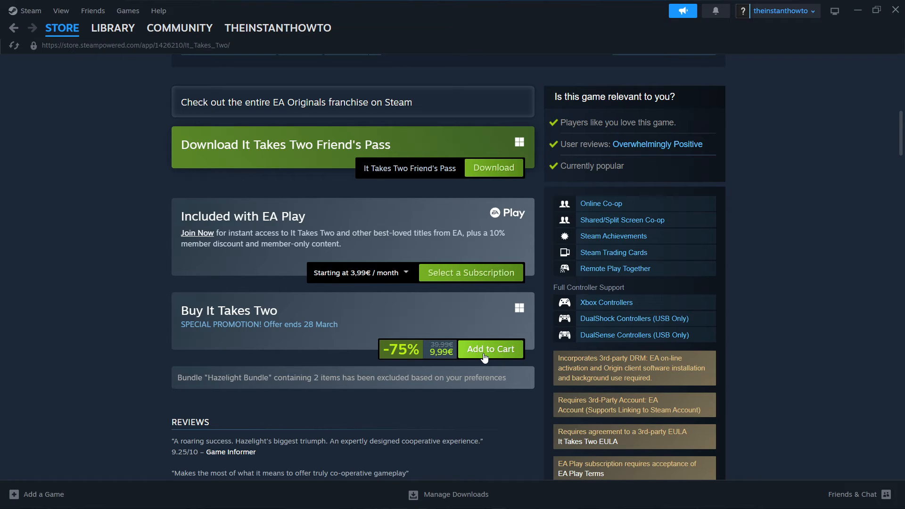
# Add It Takes Two to the cart, set the purchase For my account, and continue to payment
pyautogui.click(490, 349)
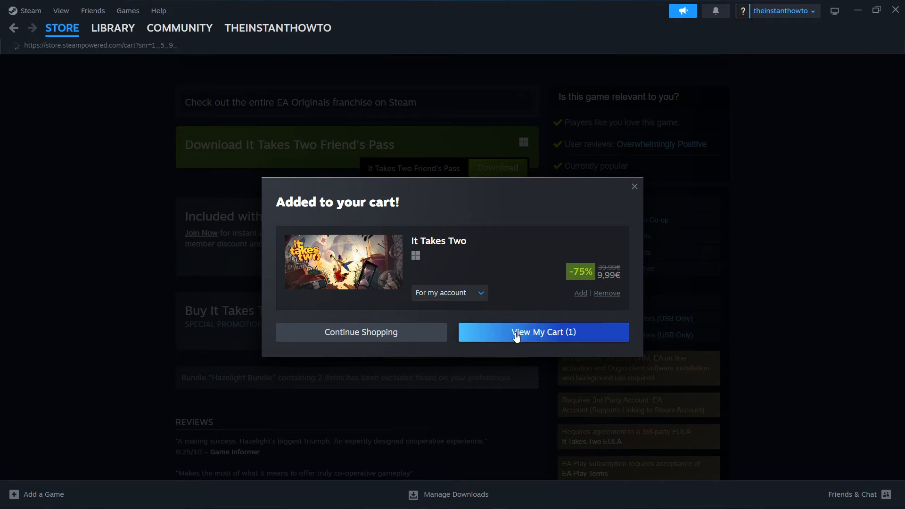
pyautogui.click(543, 332)
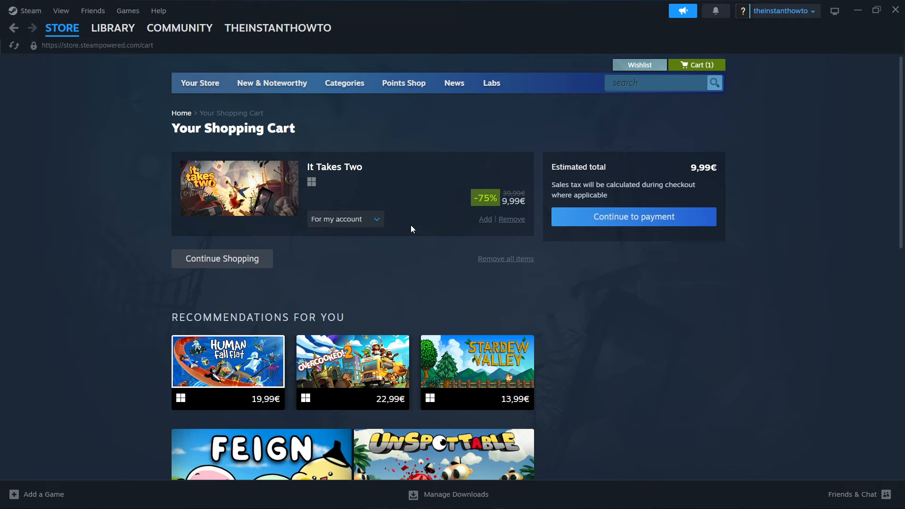
pyautogui.click(344, 218)
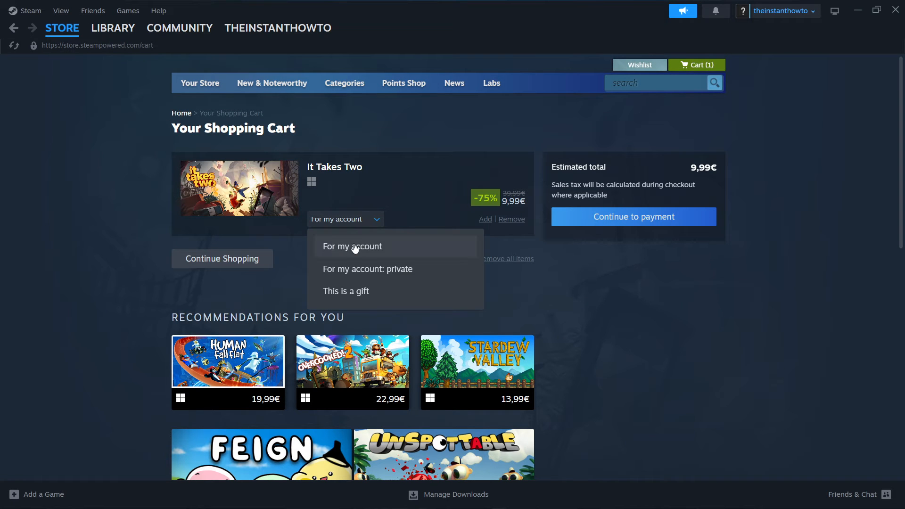
pyautogui.moveTo(347, 257)
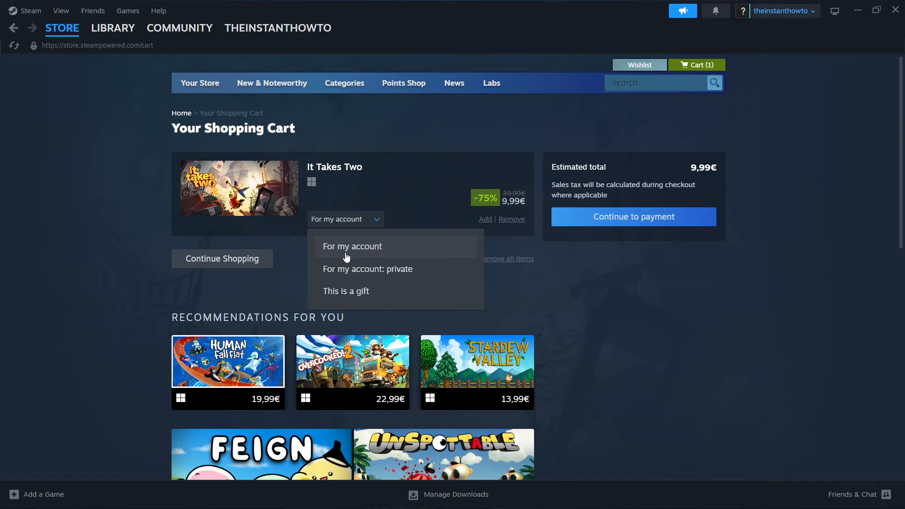
pyautogui.click(352, 246)
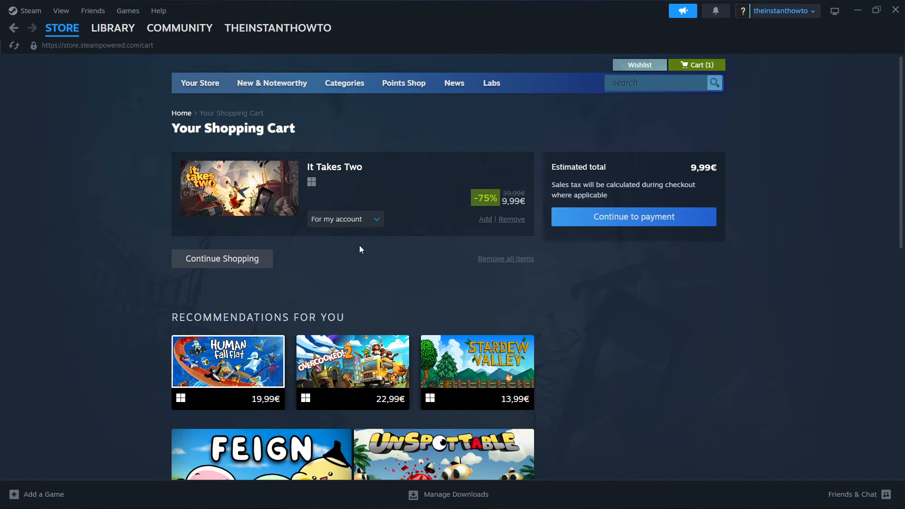
pyautogui.click(633, 217)
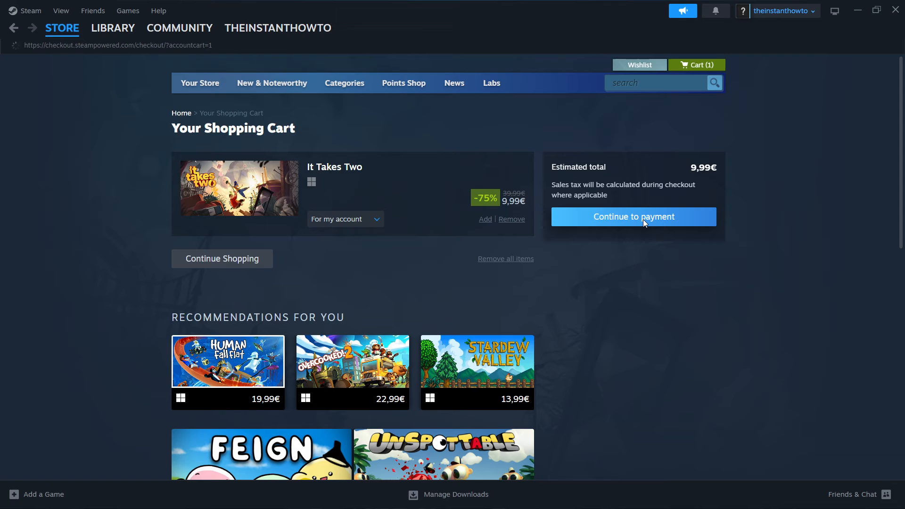
# Reach the checkout payment step and open the payment method list with PayPal selected
pyautogui.click(633, 217)
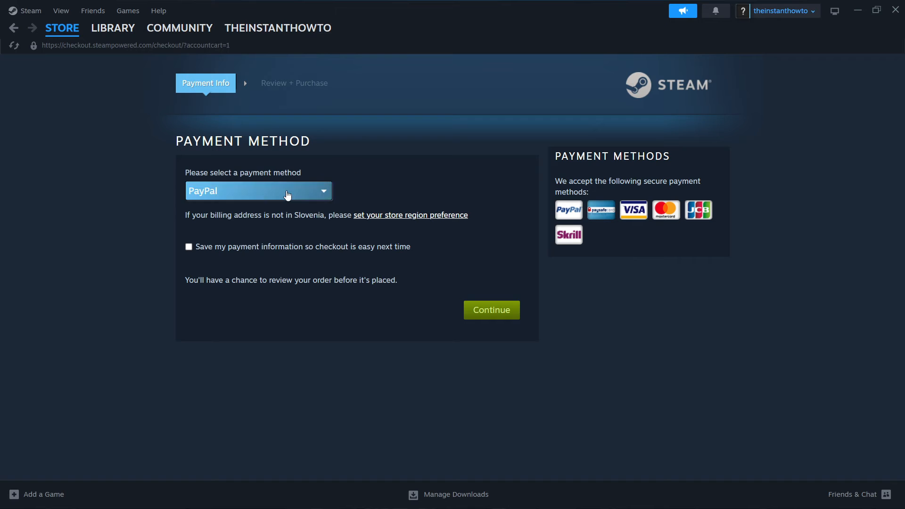
pyautogui.click(259, 191)
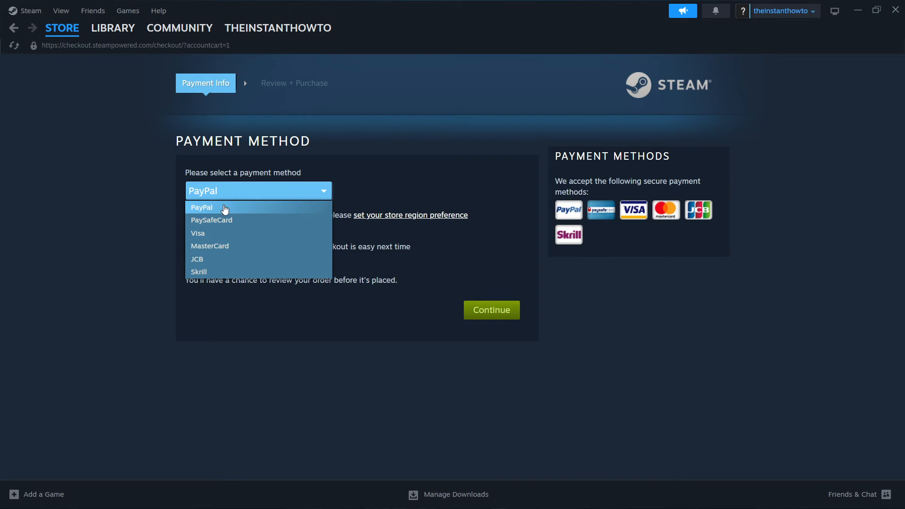
pyautogui.moveTo(225, 258)
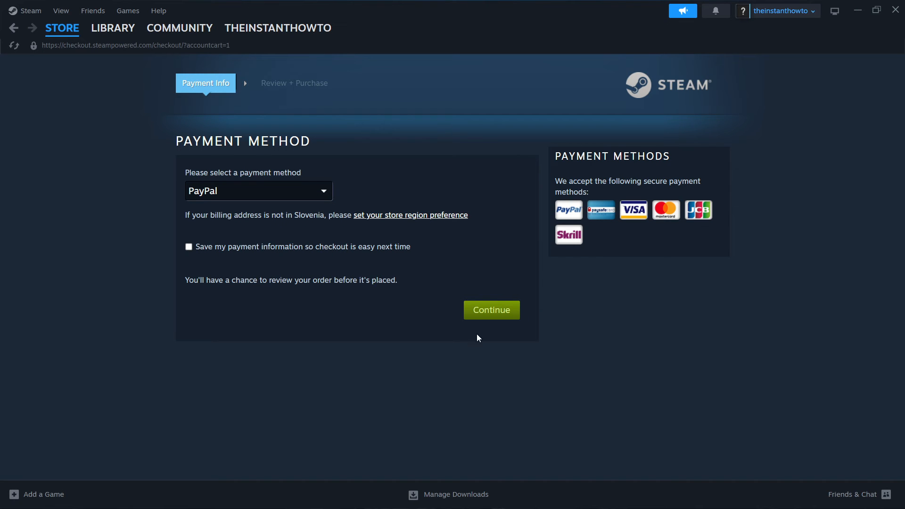
pyautogui.moveTo(490, 287)
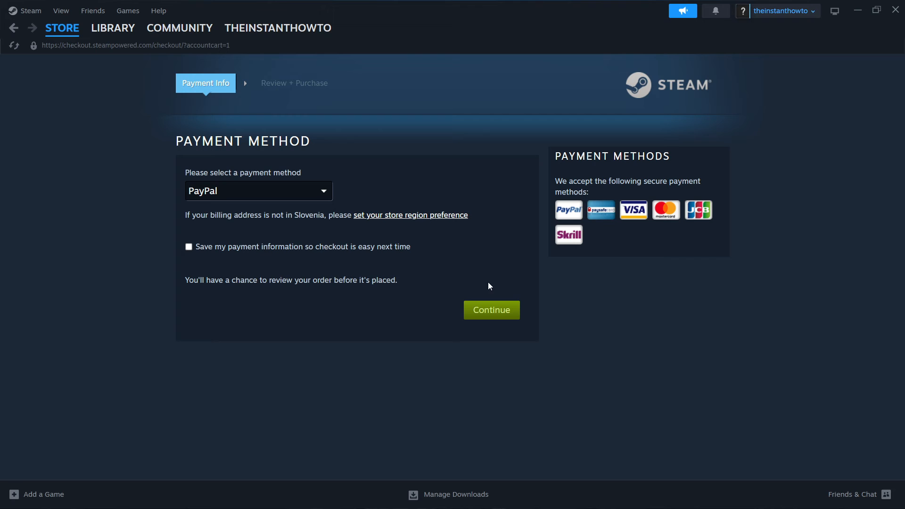
pyautogui.moveTo(565, 298)
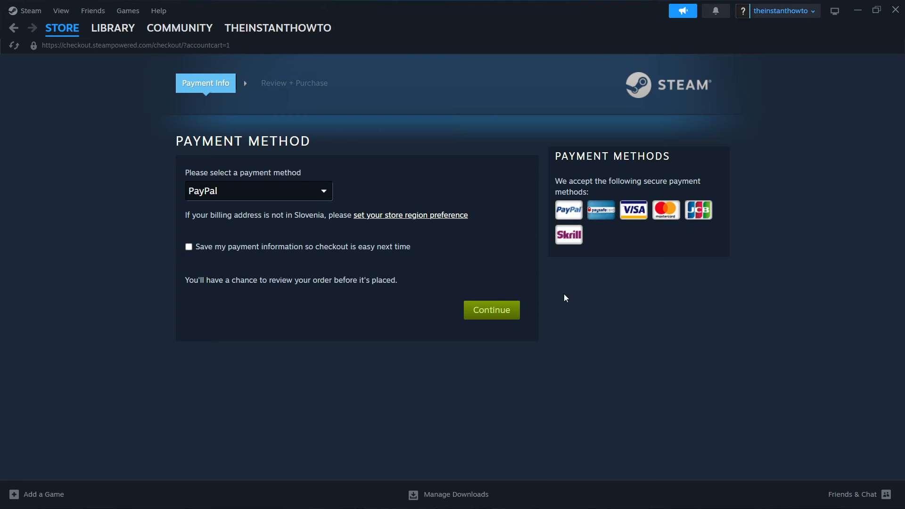
pyautogui.moveTo(517, 283)
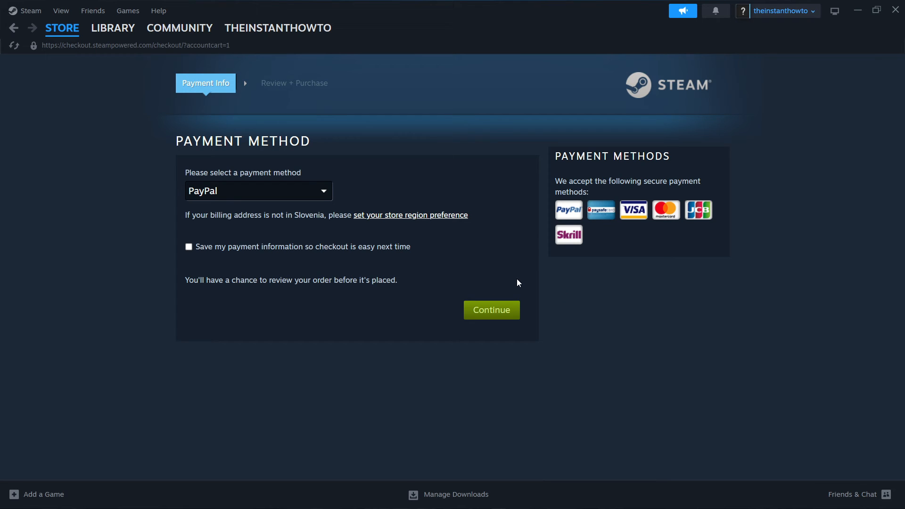
# Go to the Library home and select Call of Duty, showing its INSTALL button
pyautogui.click(112, 27)
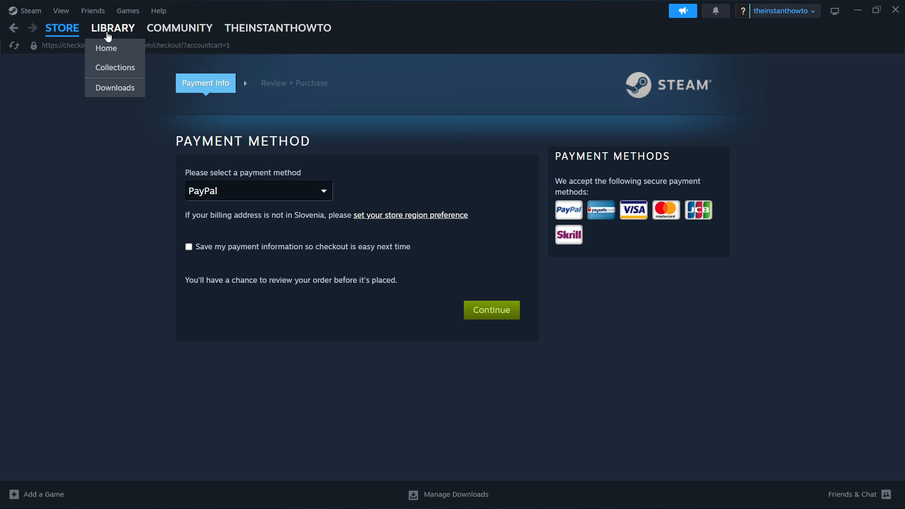
pyautogui.click(107, 48)
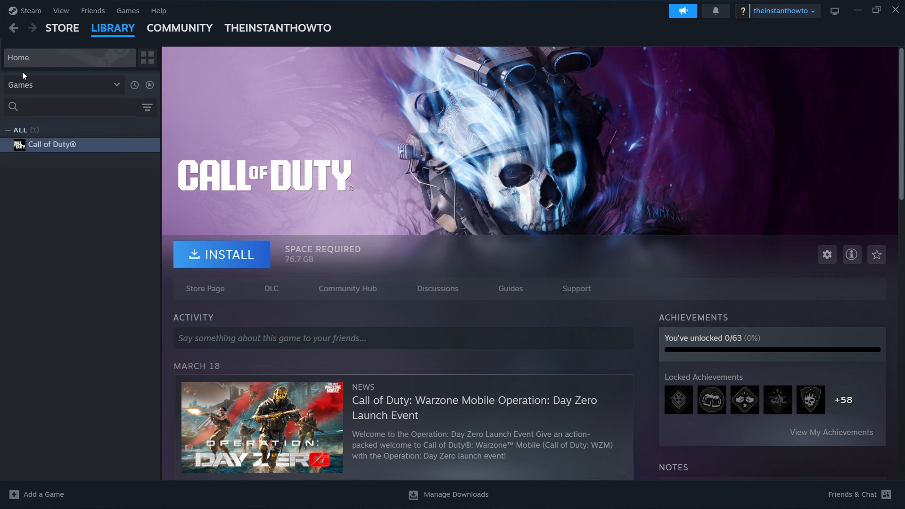
pyautogui.click(60, 85)
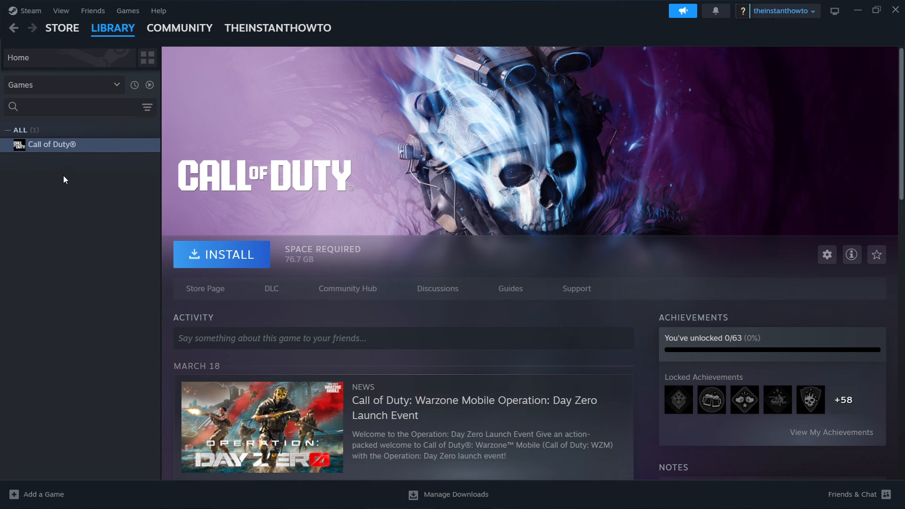
pyautogui.moveTo(221, 254)
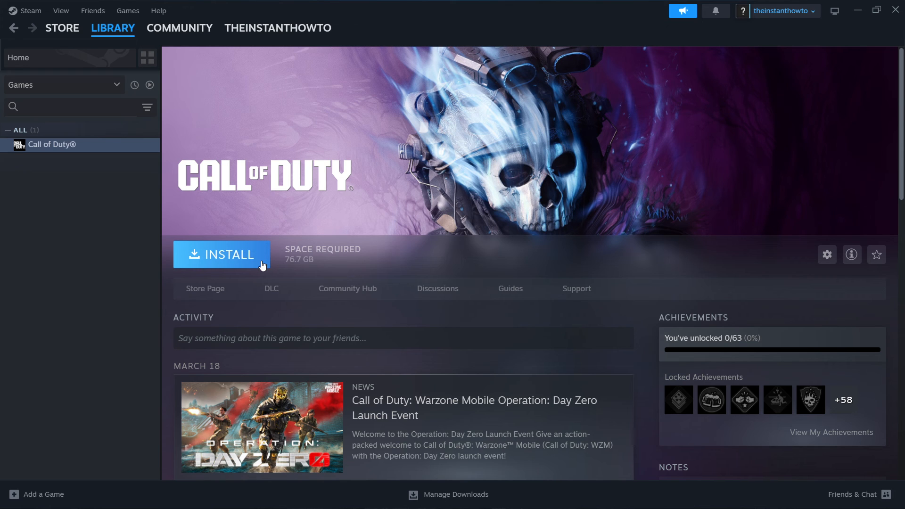
pyautogui.moveTo(182, 253)
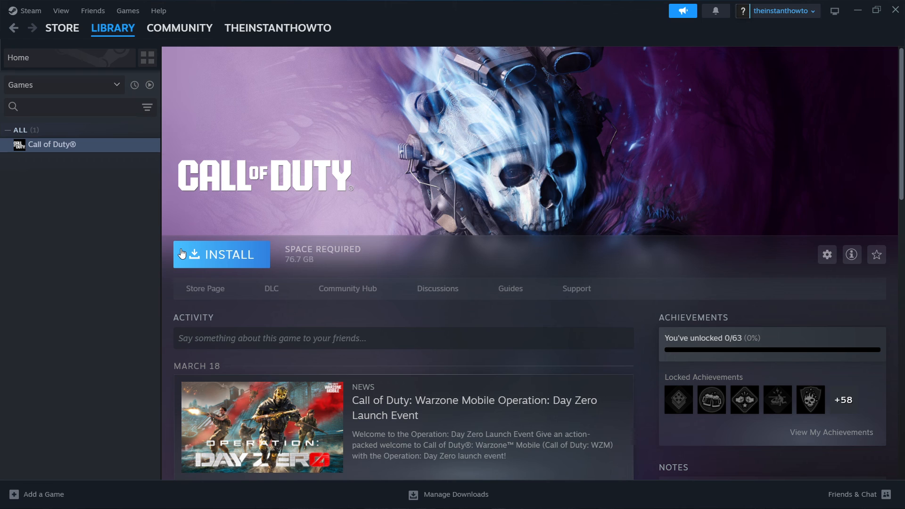
pyautogui.moveTo(346, 254)
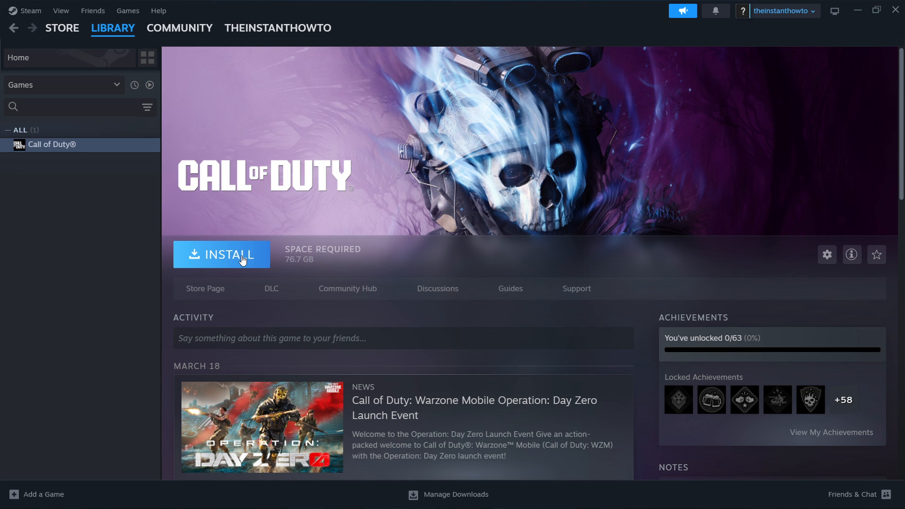
pyautogui.moveTo(231, 259)
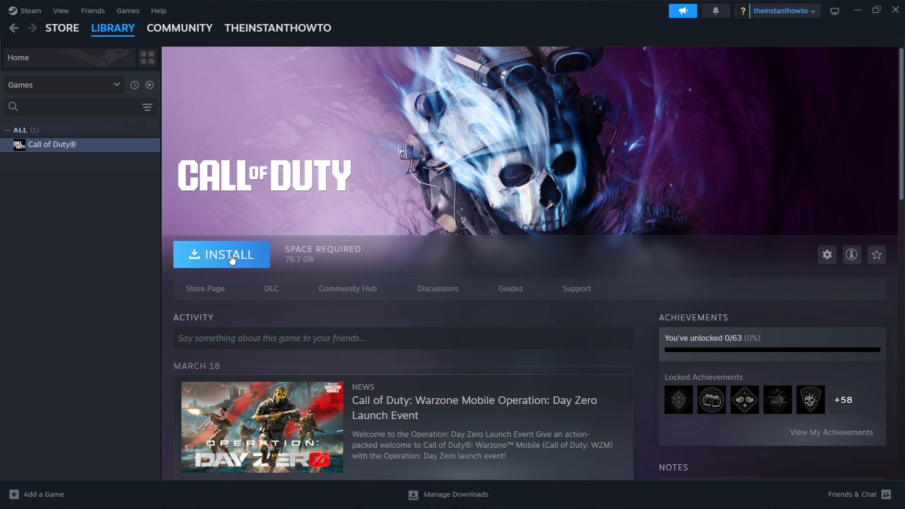